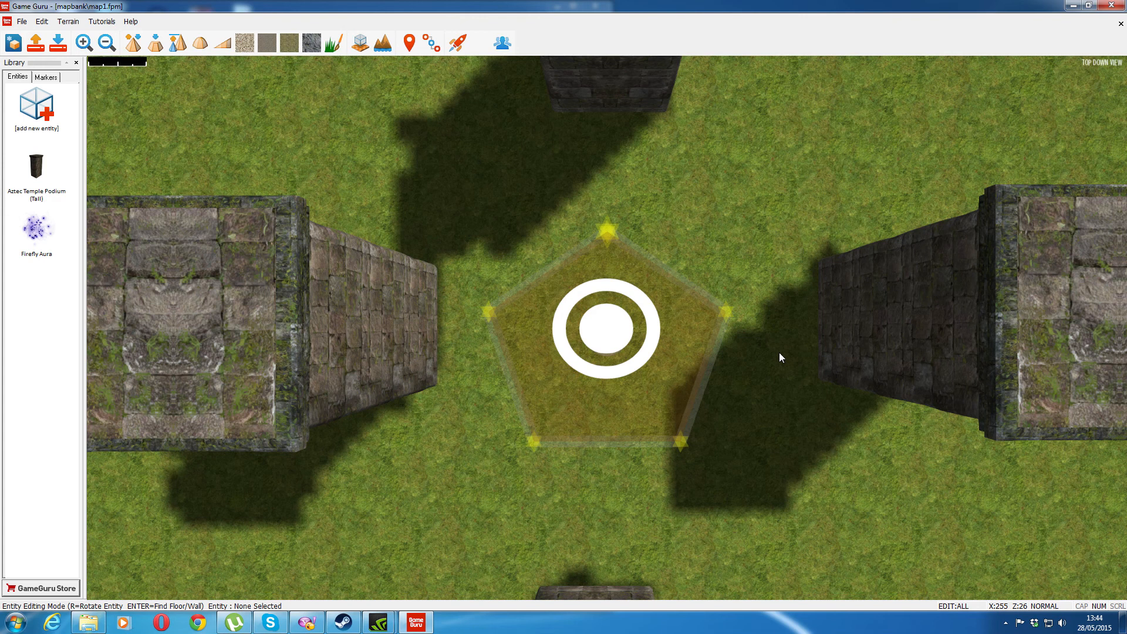
{"action": "mouse_move", "coordinate": [676, 280]}
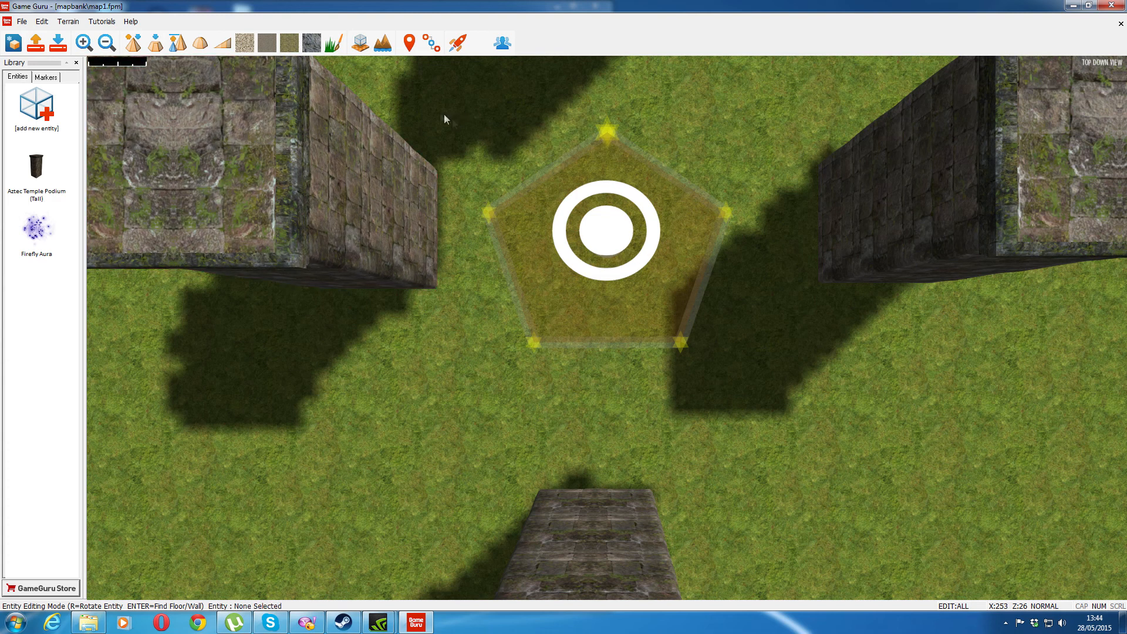
Select the Win Zone entity between the stone walls to show its editing menu
{"action": "left_click", "coordinate": [608, 239]}
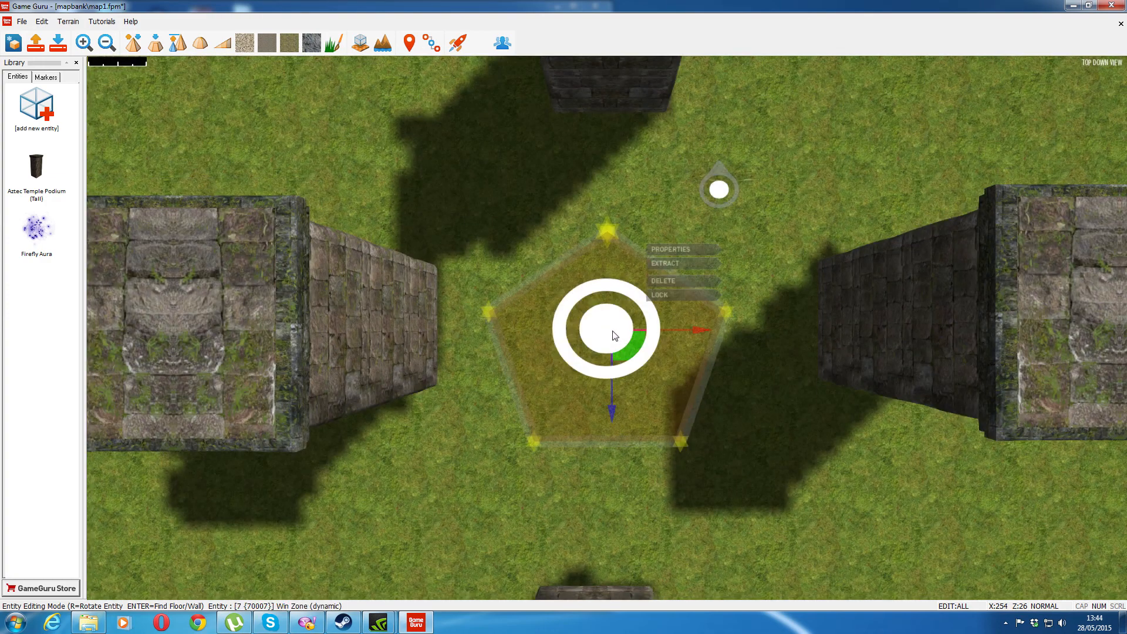
Open the Win Zone's Properties, showing winzone.lua and map2 as the level to load
{"action": "left_click", "coordinate": [669, 249]}
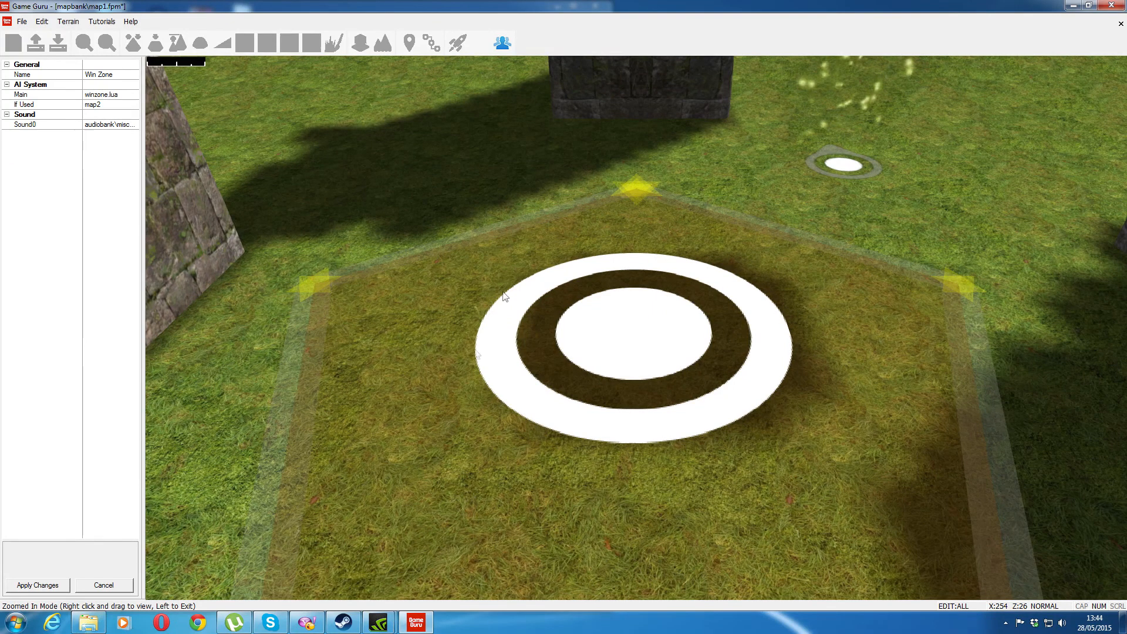
{"action": "mouse_move", "coordinate": [848, 372]}
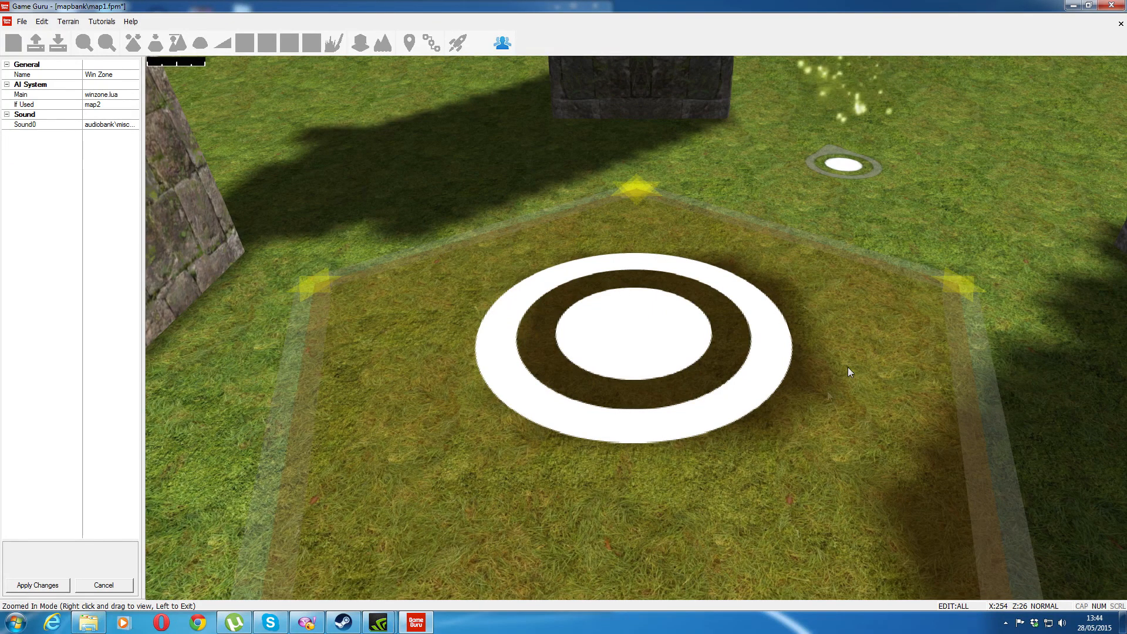
{"action": "mouse_move", "coordinate": [353, 254]}
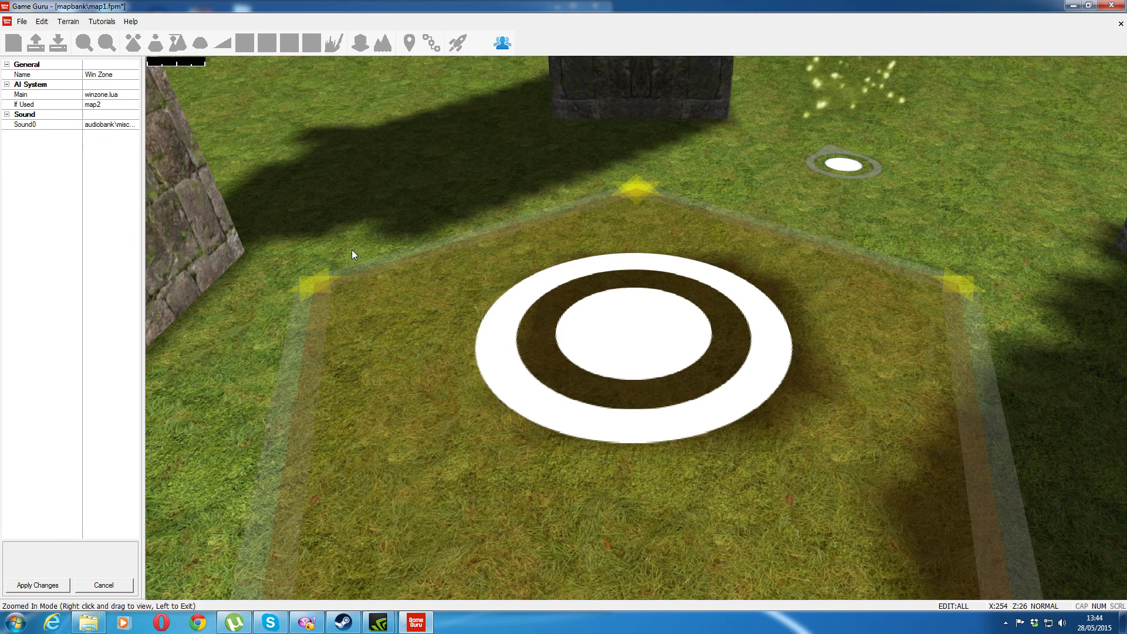
{"action": "mouse_move", "coordinate": [119, 118]}
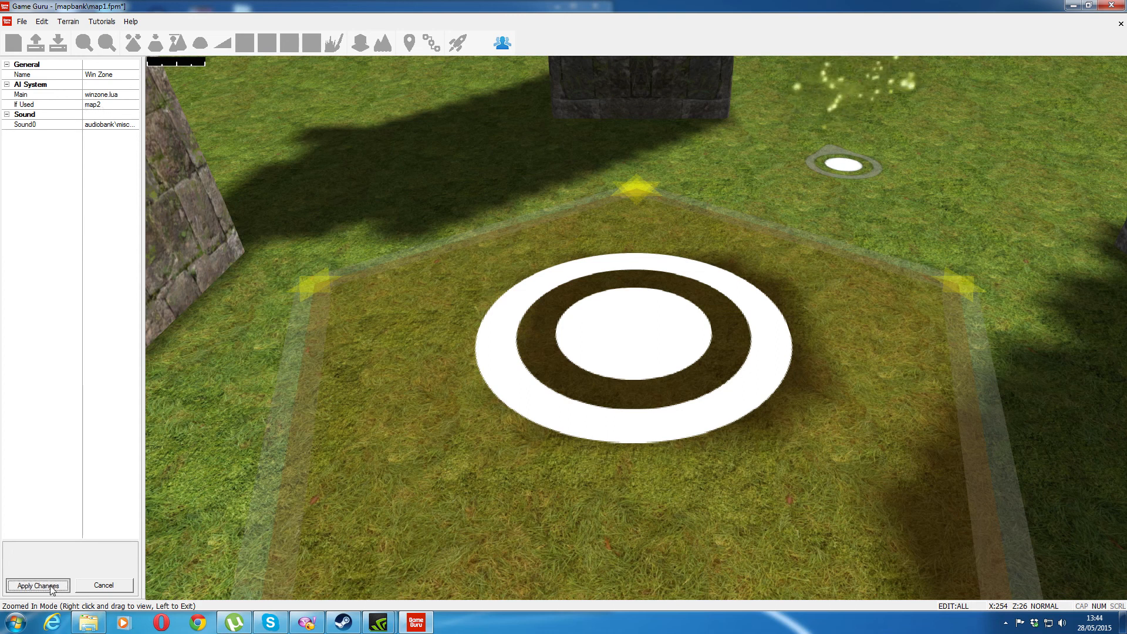
Apply the Win Zone property changes and launch a Test Level play of the map
{"action": "left_click", "coordinate": [38, 585]}
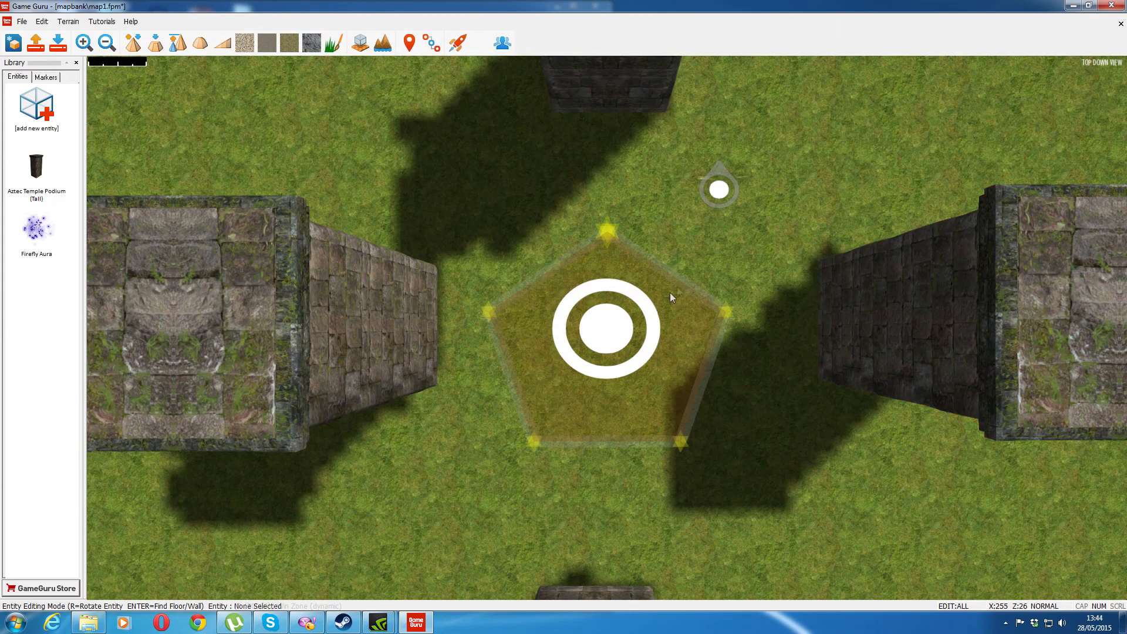
{"action": "right_click", "coordinate": [718, 189]}
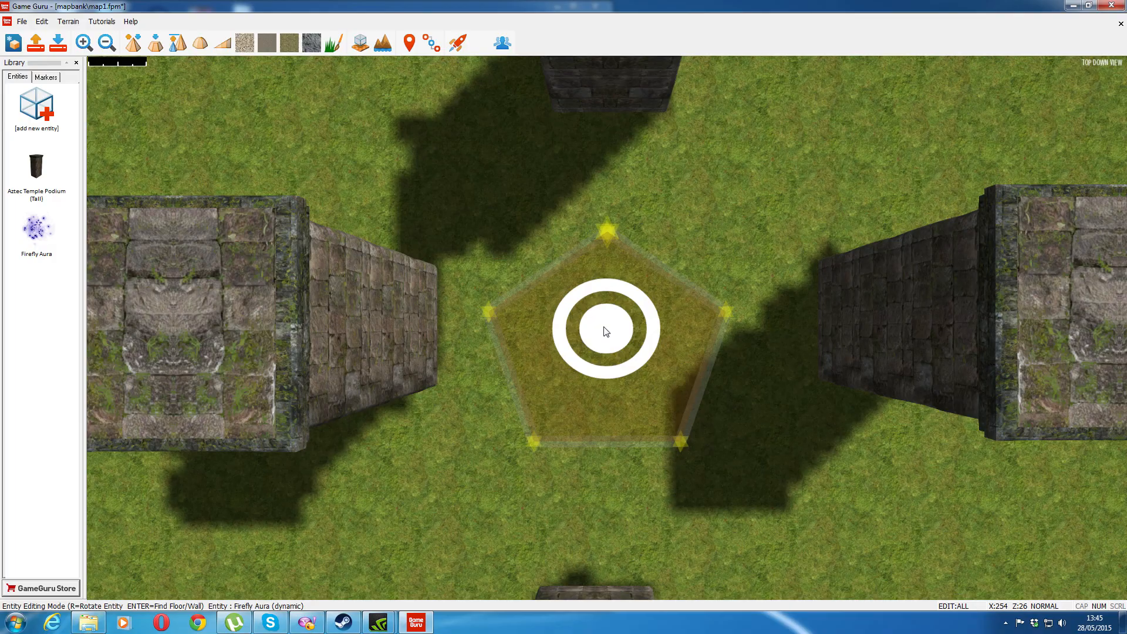
{"action": "left_click", "coordinate": [456, 43]}
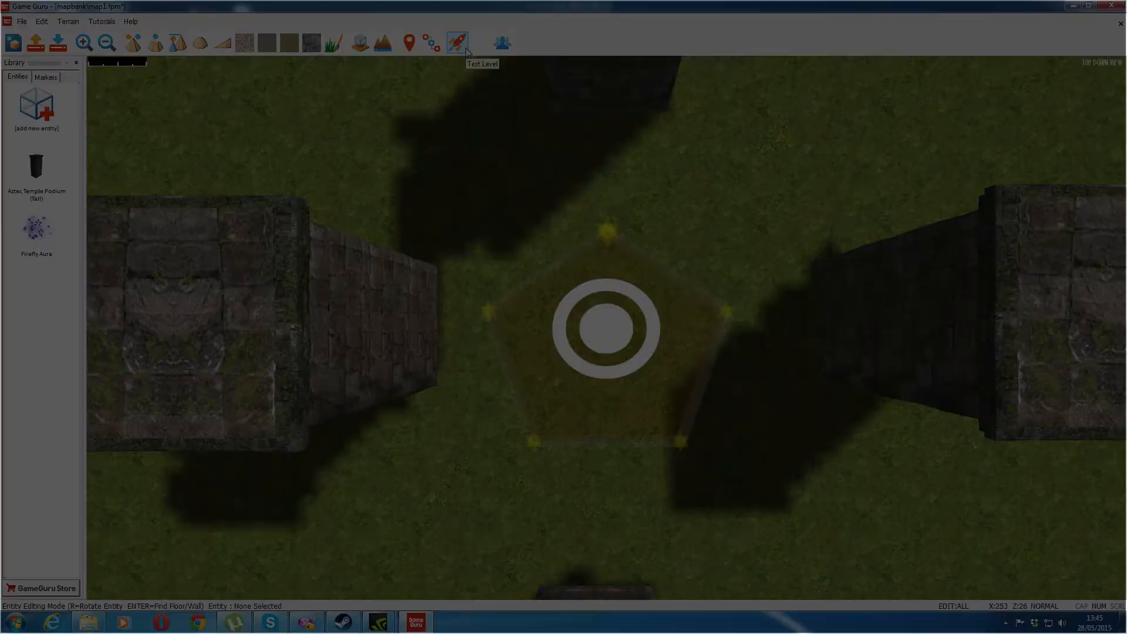
{"action": "left_click", "coordinate": [457, 43]}
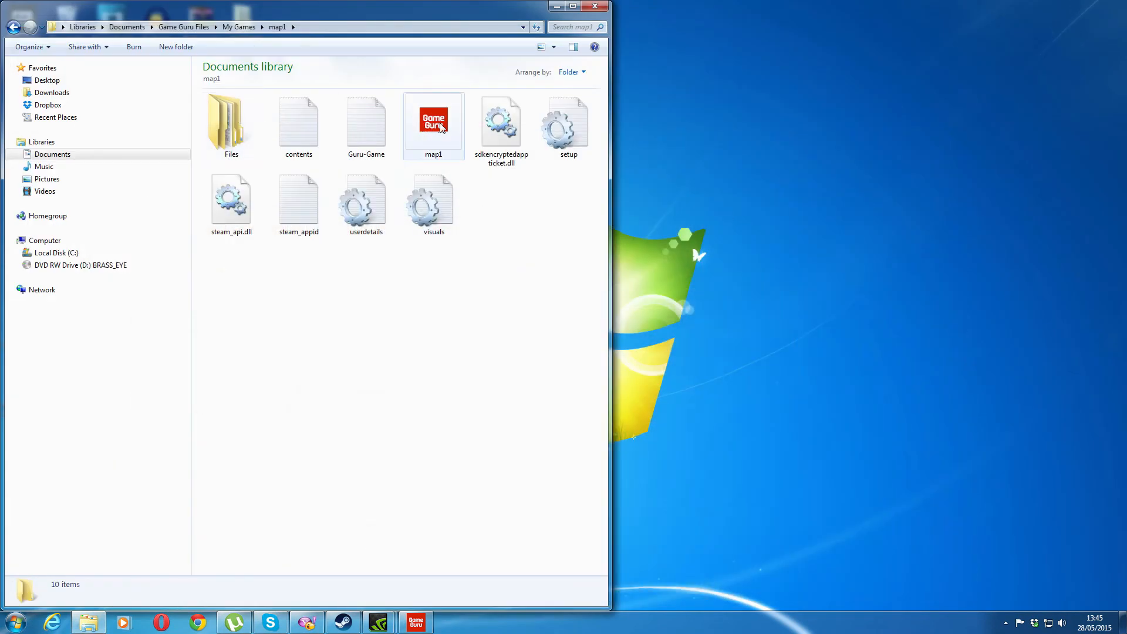
Run the standalone map1 game application from the map1 game folder
{"action": "left_click", "coordinate": [434, 119]}
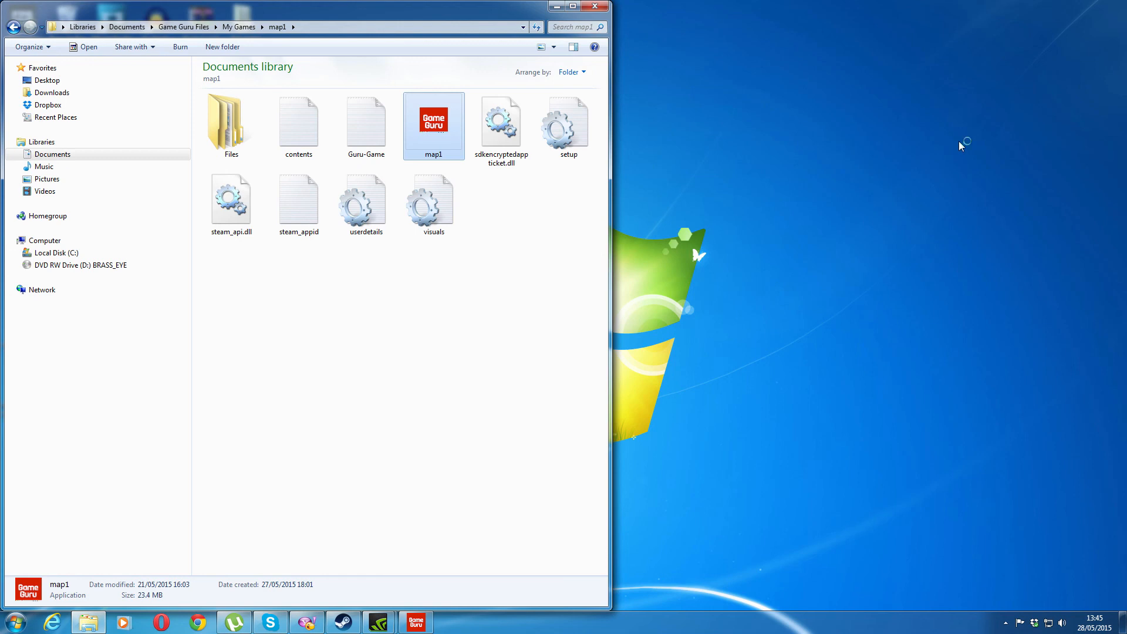
{"action": "left_click", "coordinate": [500, 120]}
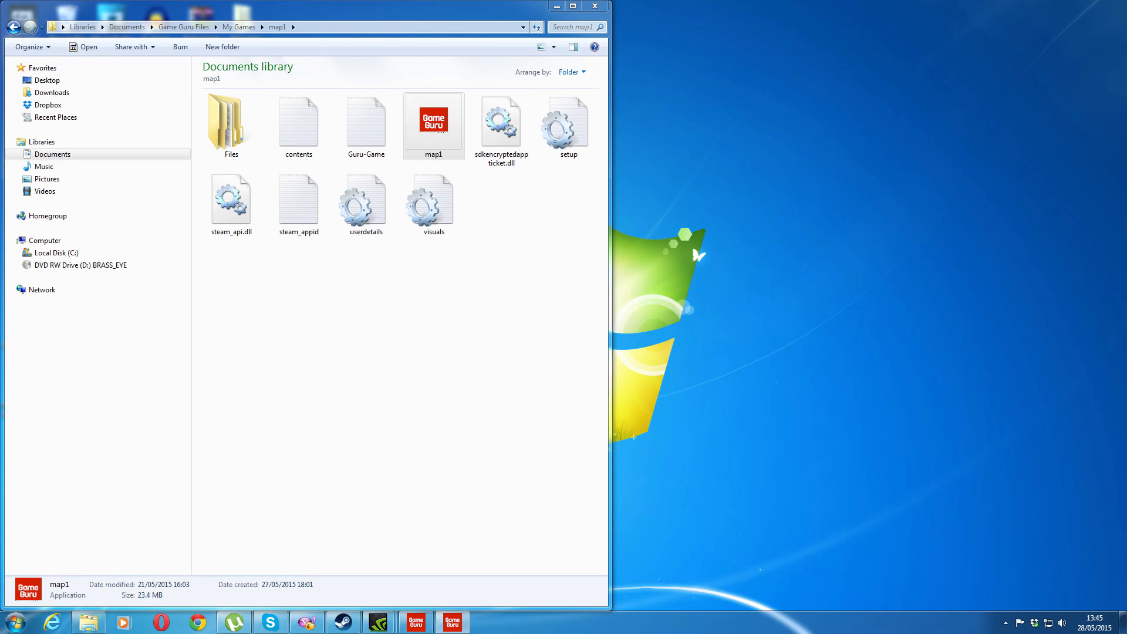
{"action": "double_click", "coordinate": [432, 118]}
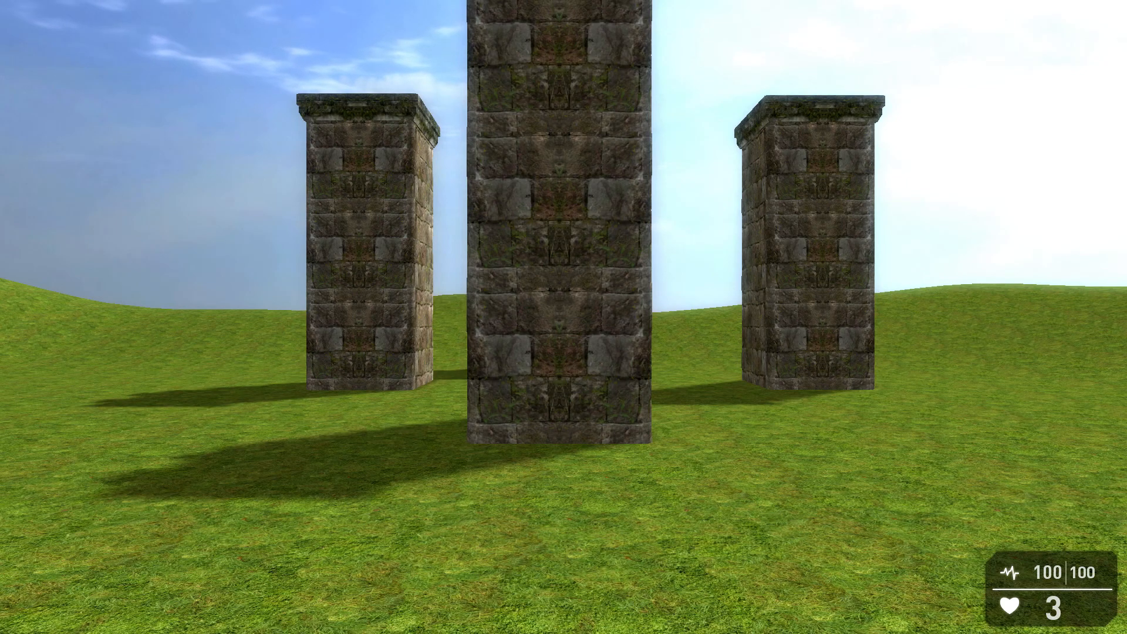
{"action": "mouse_move", "coordinate": [564, 317]}
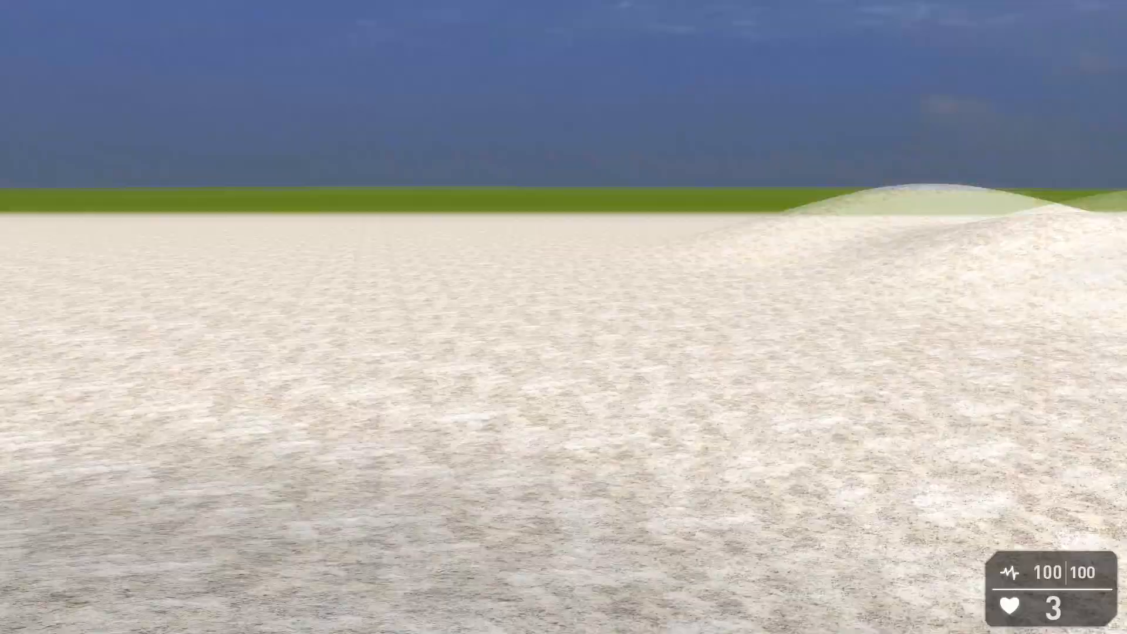
{"action": "mouse_move", "coordinate": [564, 317]}
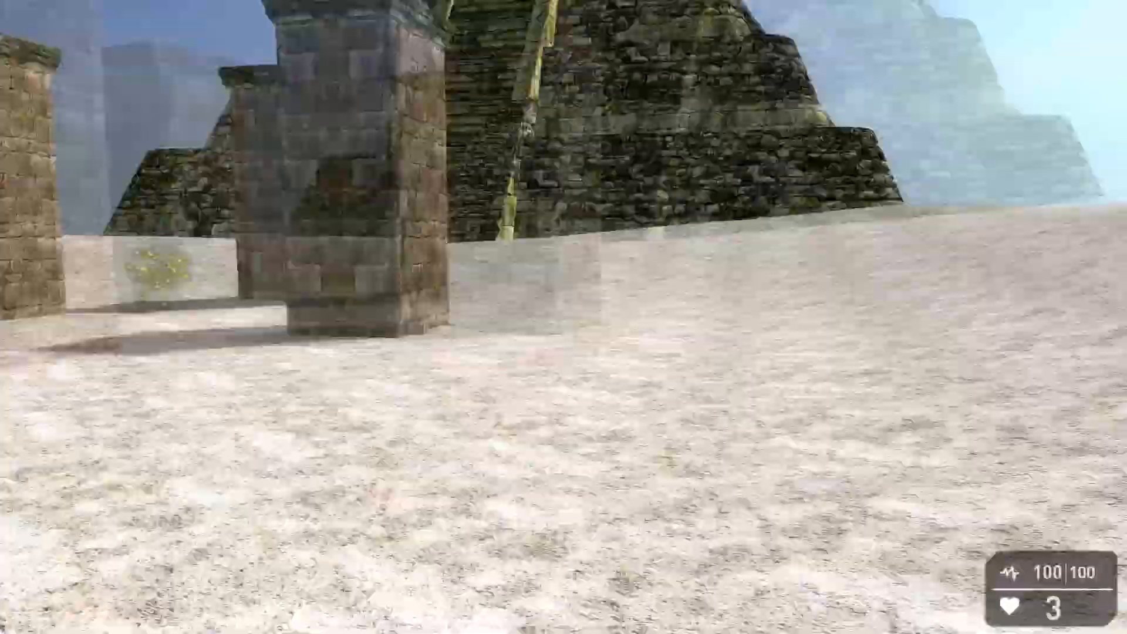
{"action": "mouse_move", "coordinate": [563, 317]}
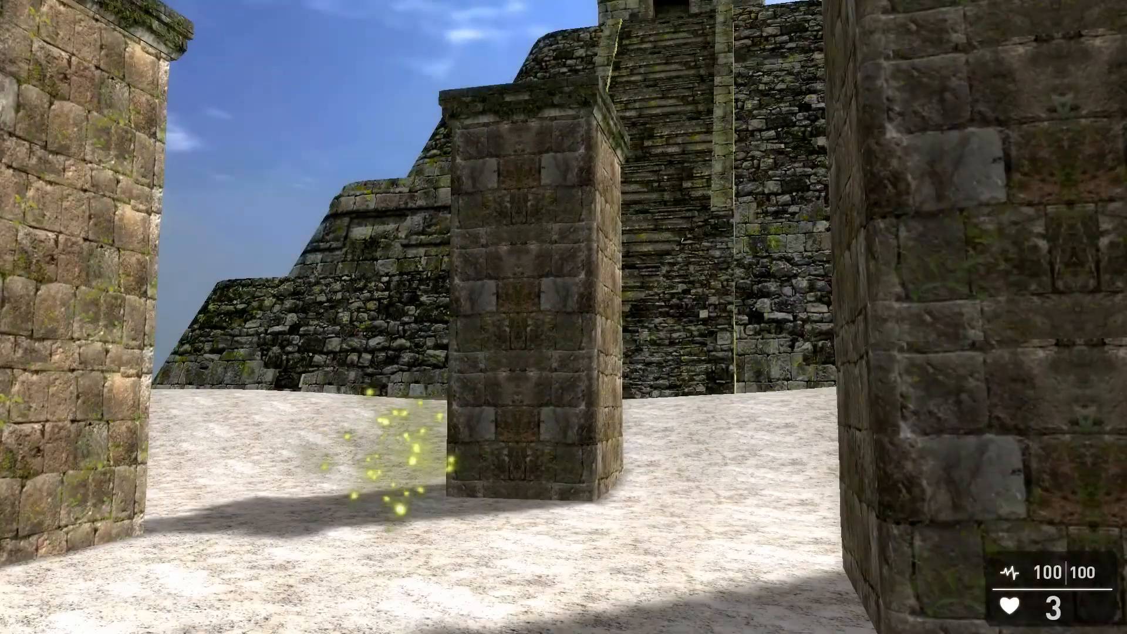
{"action": "mouse_move", "coordinate": [564, 317]}
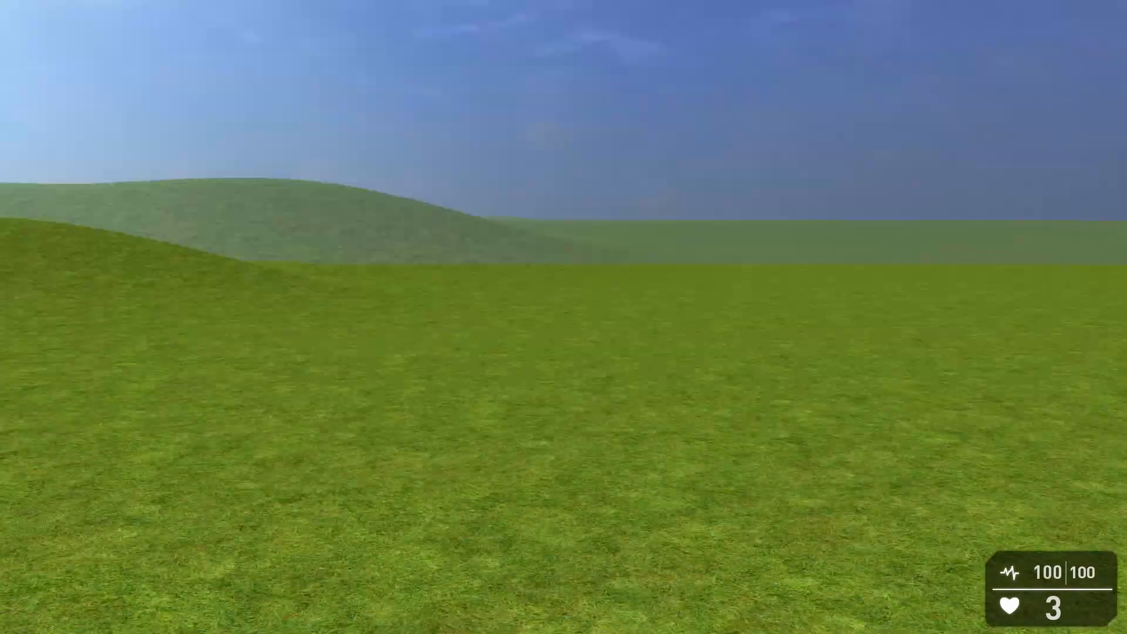
Pause the standalone game with Escape to bring up the Game Paused menu
{"action": "key", "text": "Escape"}
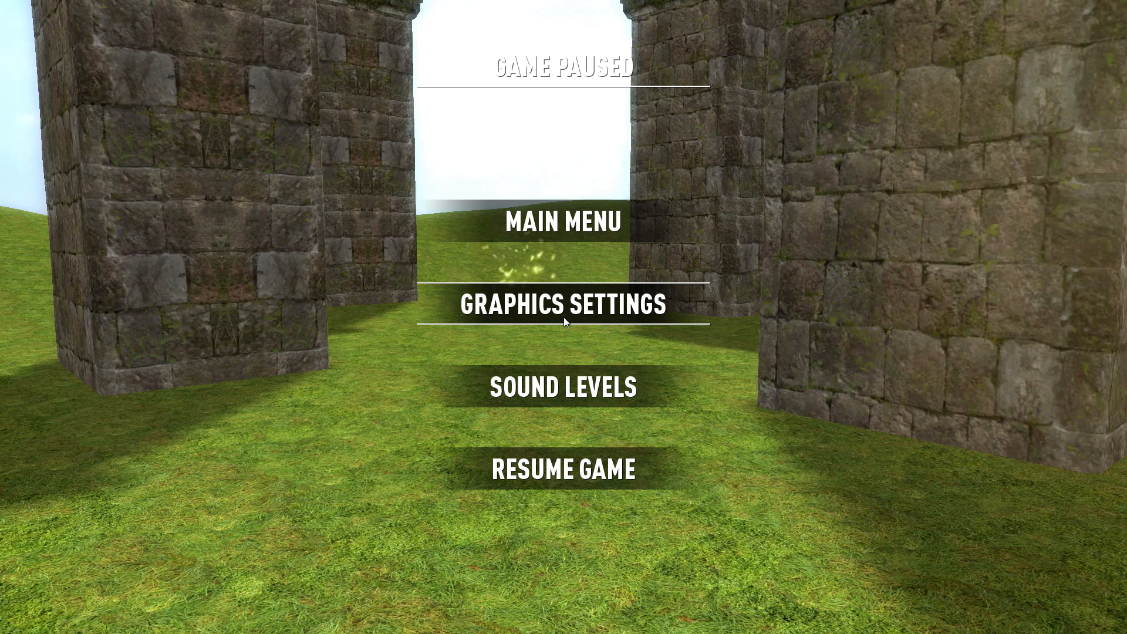
{"action": "mouse_move", "coordinate": [577, 487]}
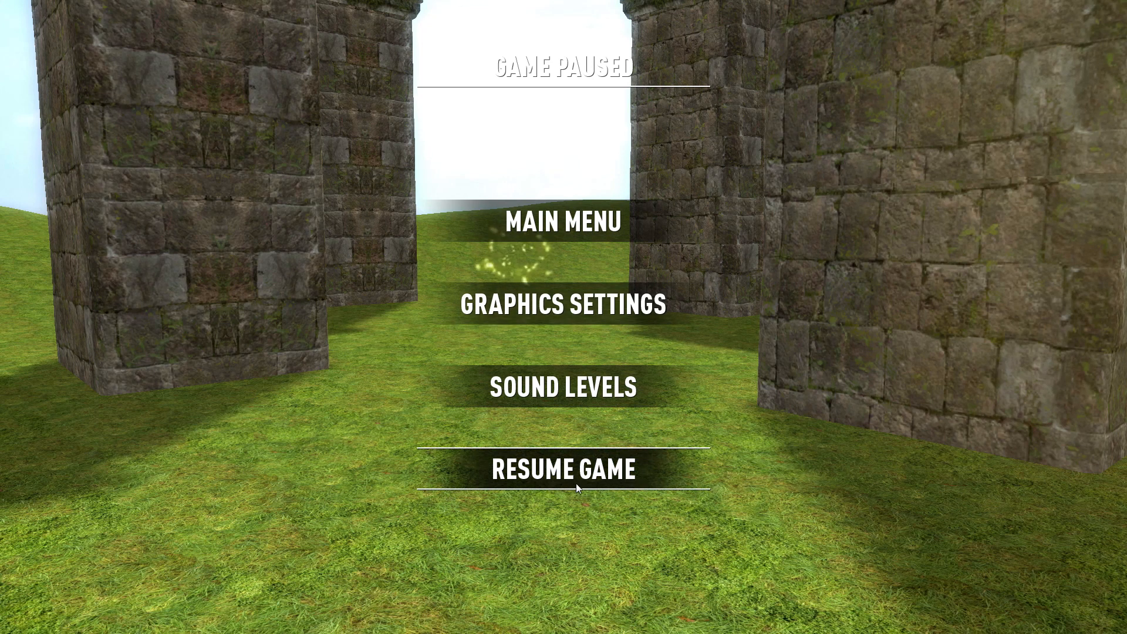